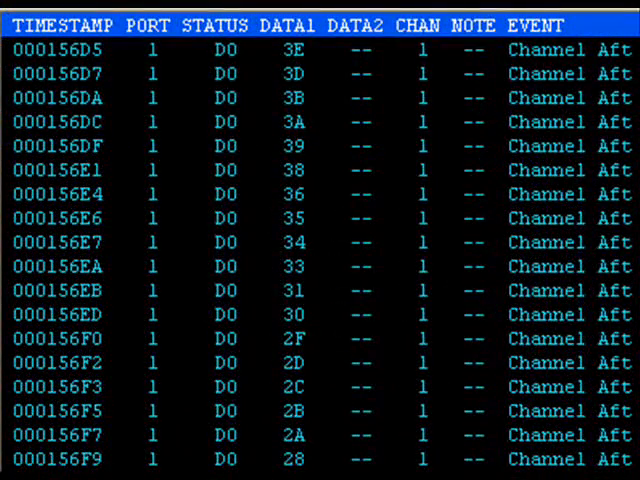
- Bring up the Options menu after watching the incoming Channel Aftertouch stream
left_click(288, 50)
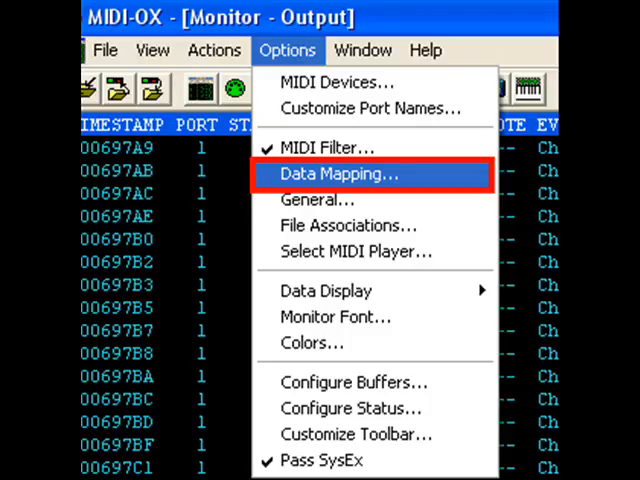
- Load the ChnAft To Expression map in Data Mapping, keeping Turn Map On (after OK) checked
left_click(340, 172)
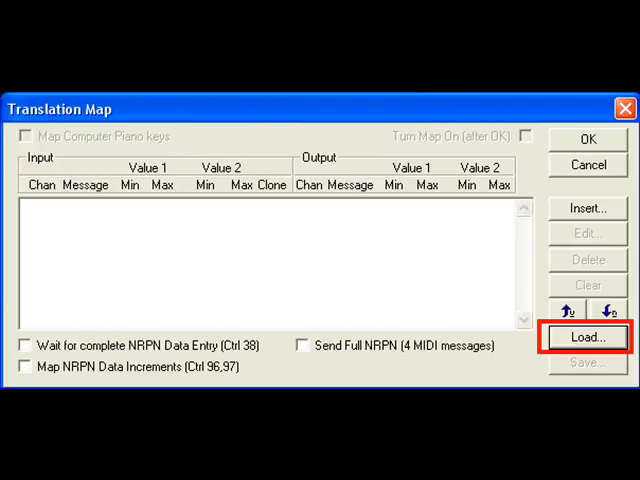
left_click(588, 336)
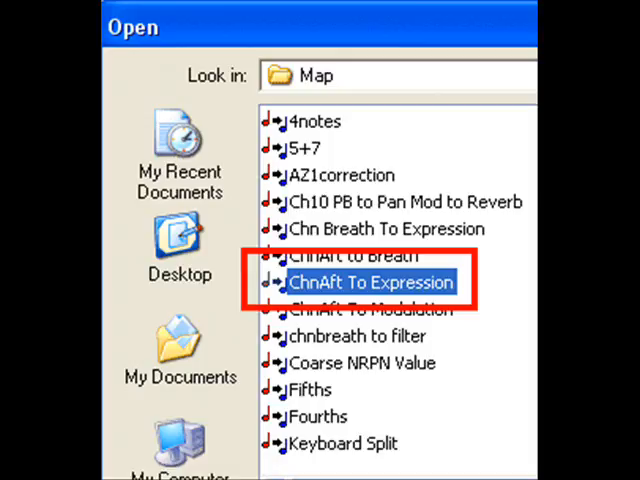
double_click(372, 282)
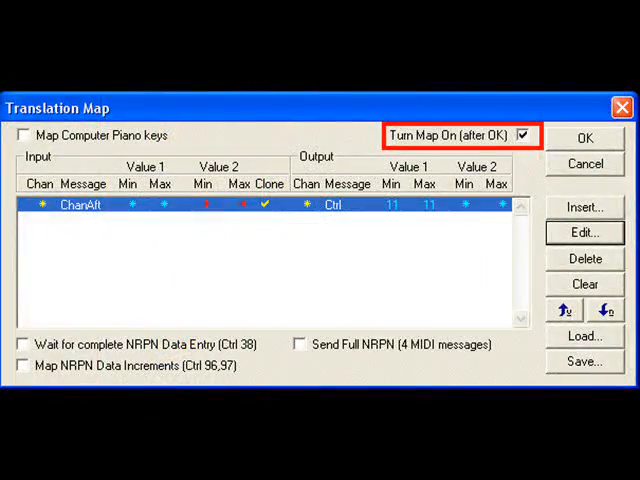
- Accept the Translation Map so the monitor logs CC: Expression instead of Channel Aftertouch
left_click(584, 136)
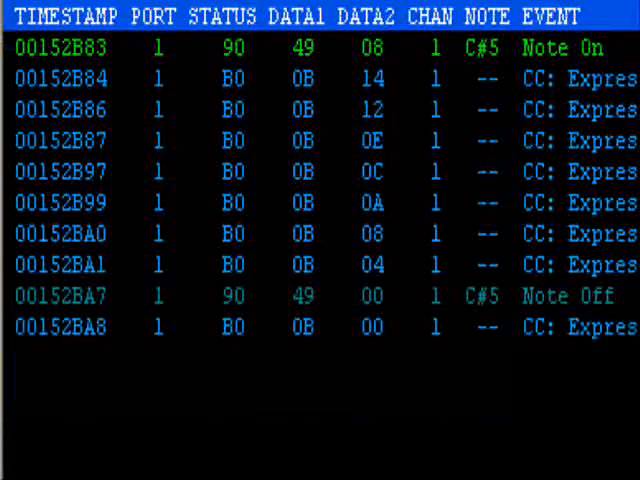
scroll("down", 3)
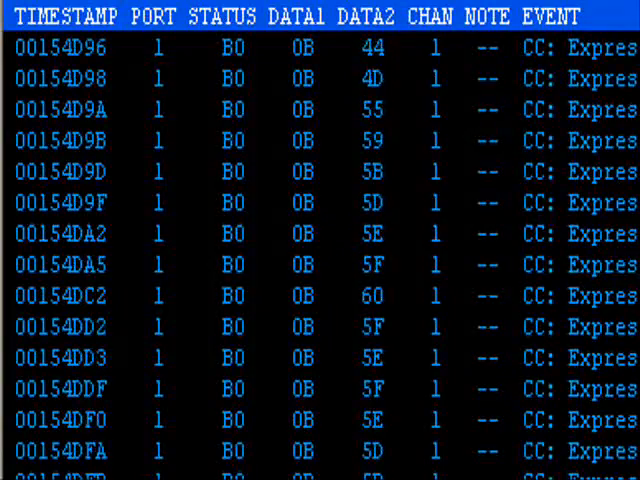